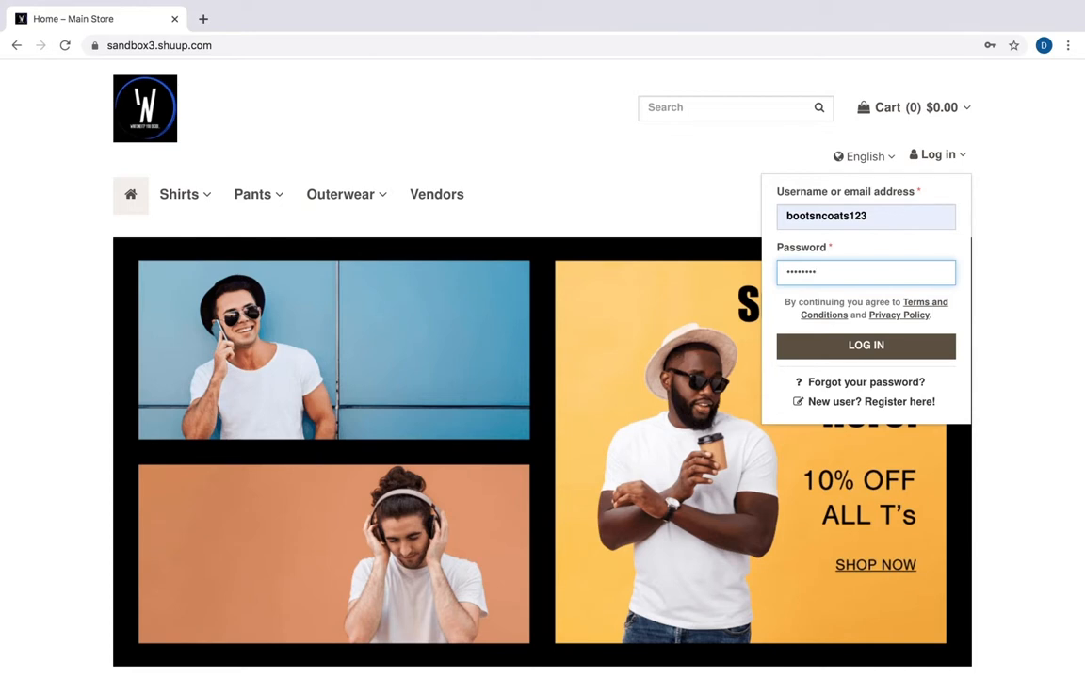
mouse_move(806, 352)
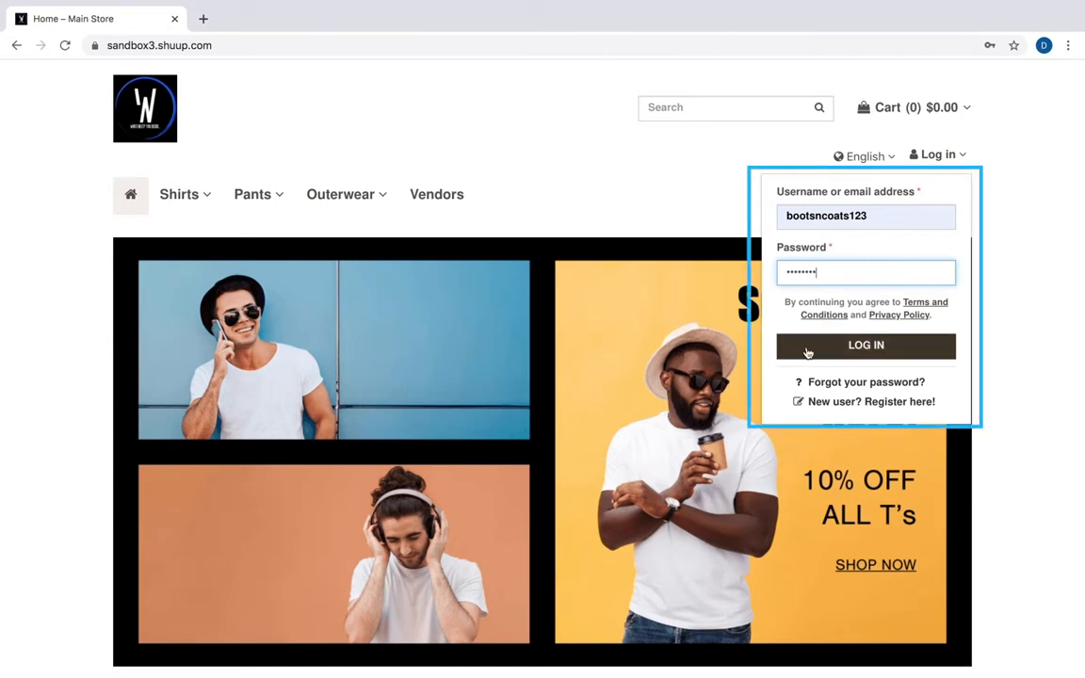
Step: Sign in as the Boots & Coats vendor and land on the vendor admin dashboard
left_click(864, 345)
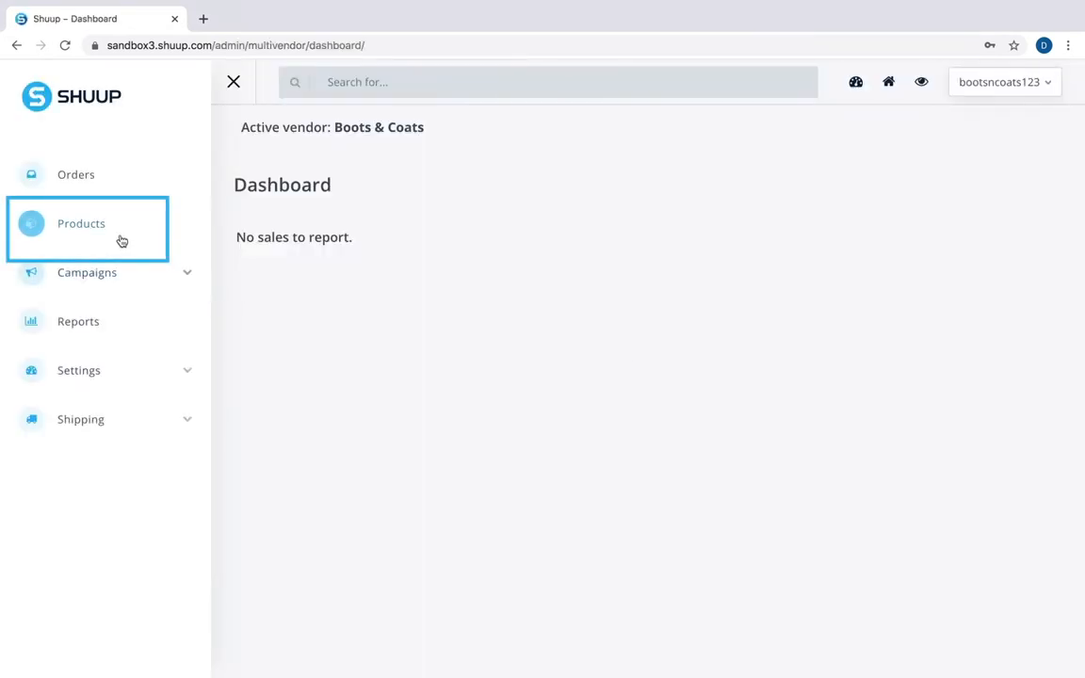
Step: From the vendor product list, begin a new product form
left_click(81, 223)
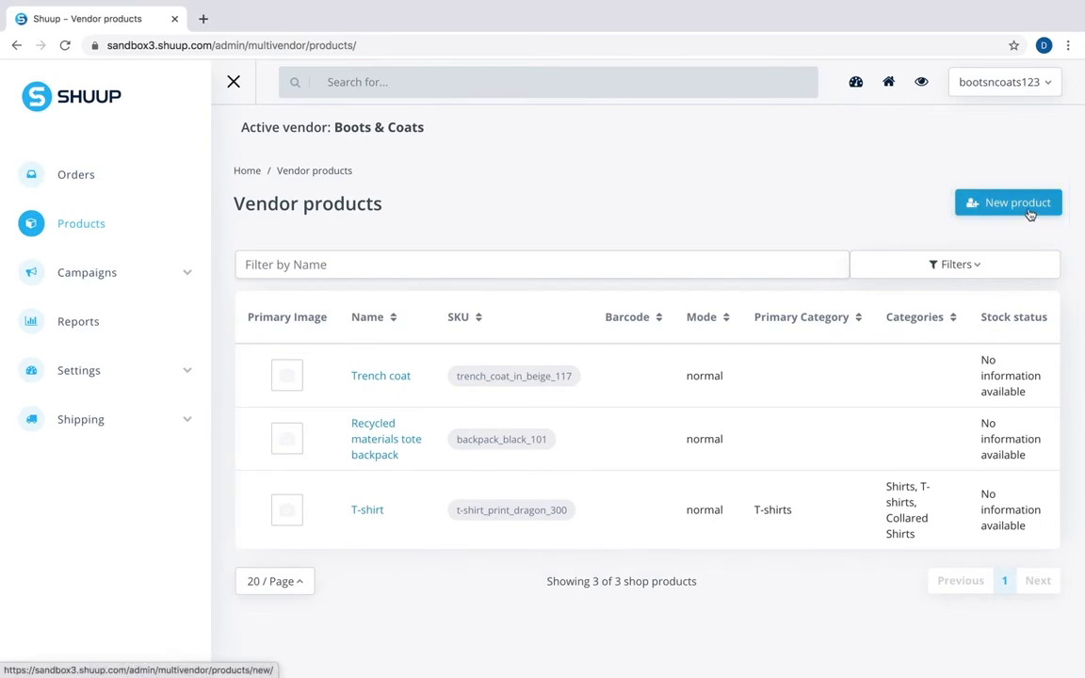
left_click(1008, 204)
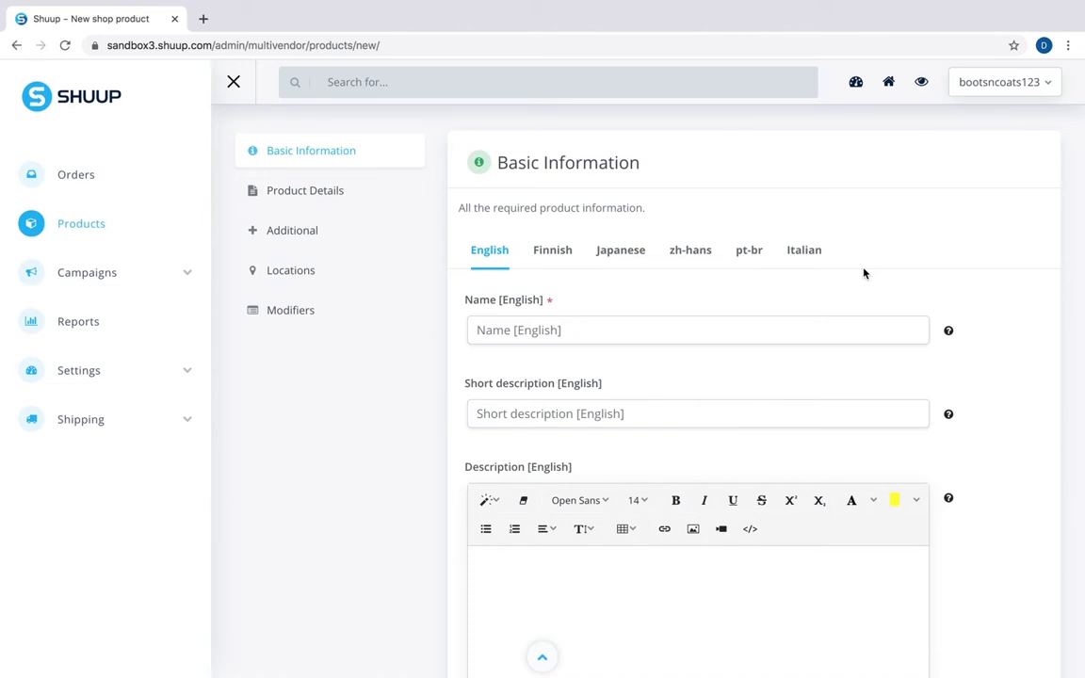
Step: Fill short description 'a funny t-shirt with random colours' and SKU organic_cotton_tshirt_14
scroll("down", 3)
type("Organic cotton stripe t-shirt with dragon print")
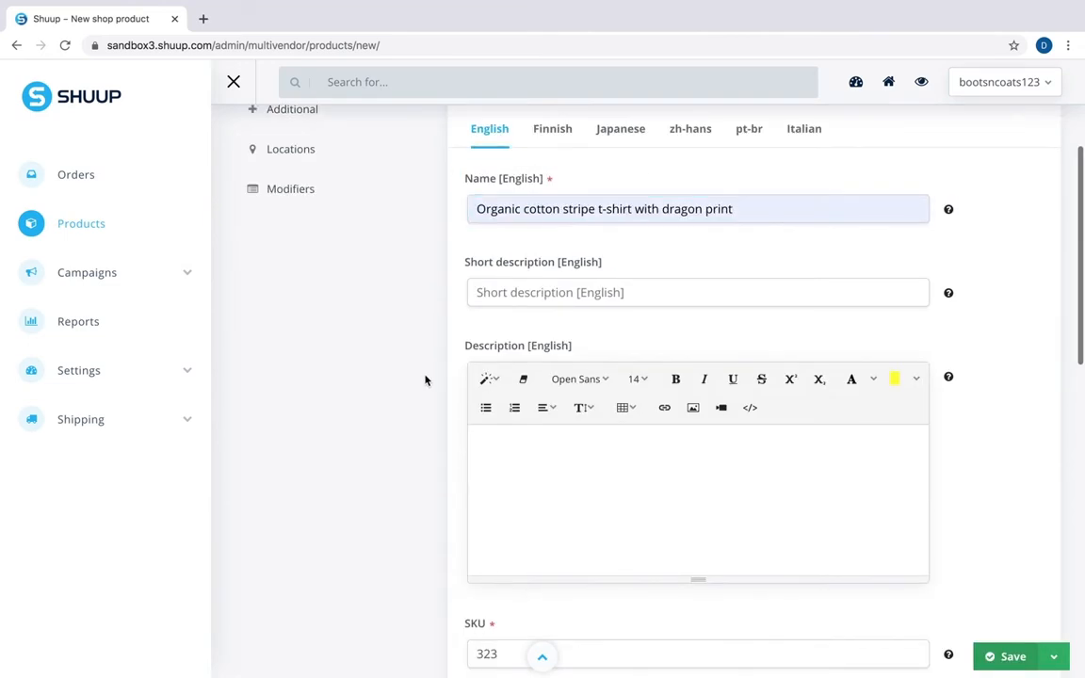
scroll("down", 3)
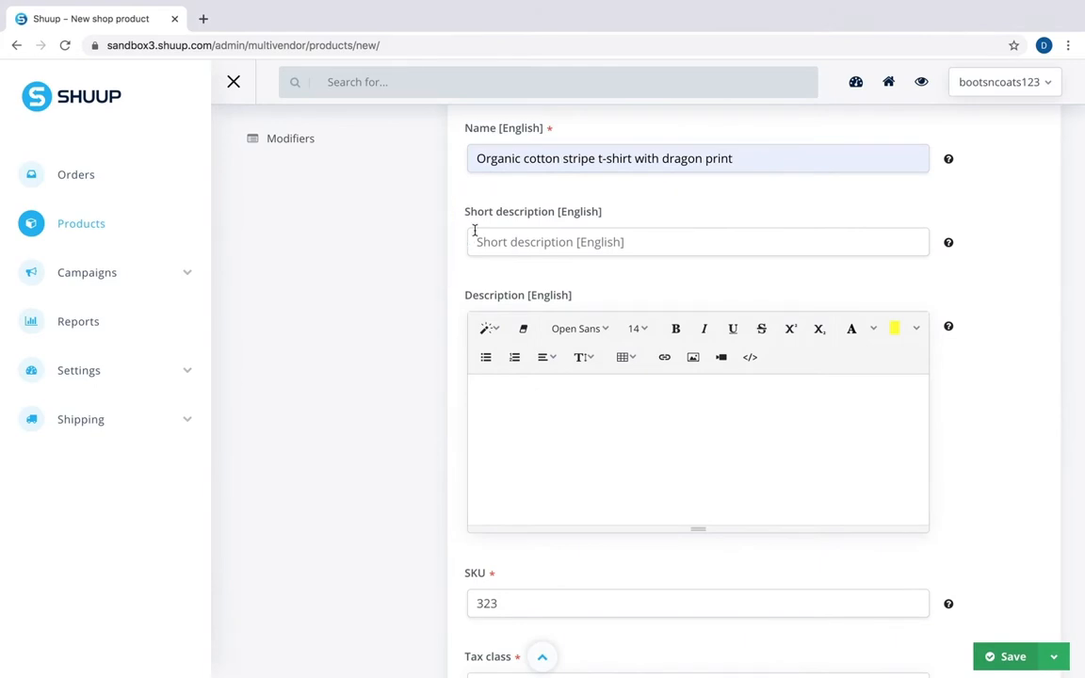
type("a funny t-shirt with random colours")
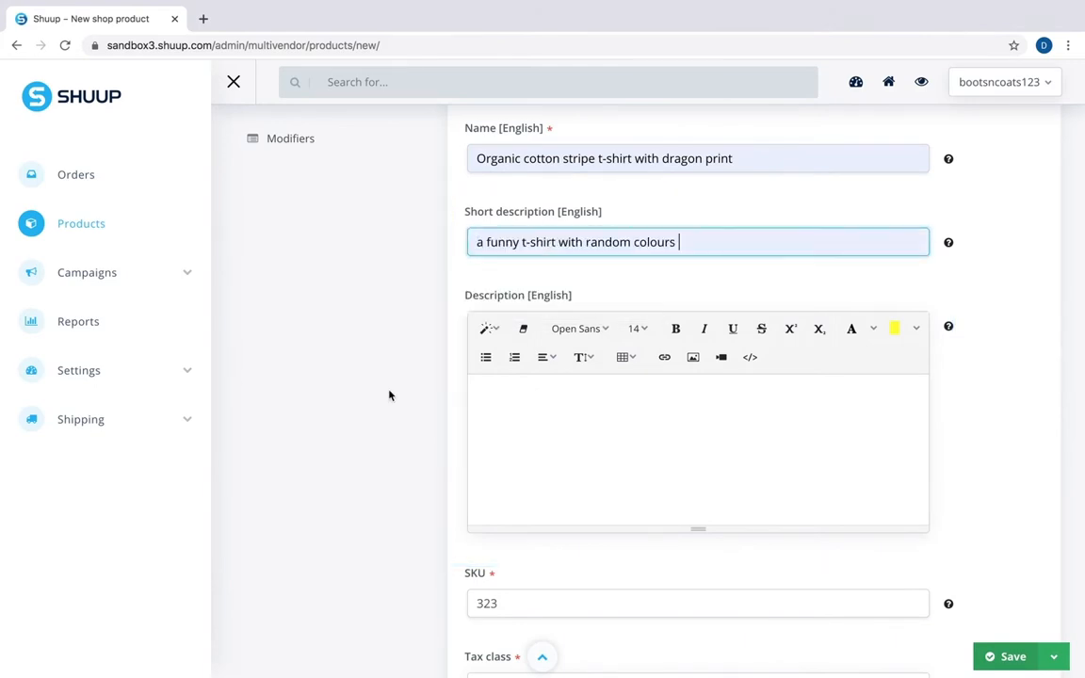
scroll("down", 3)
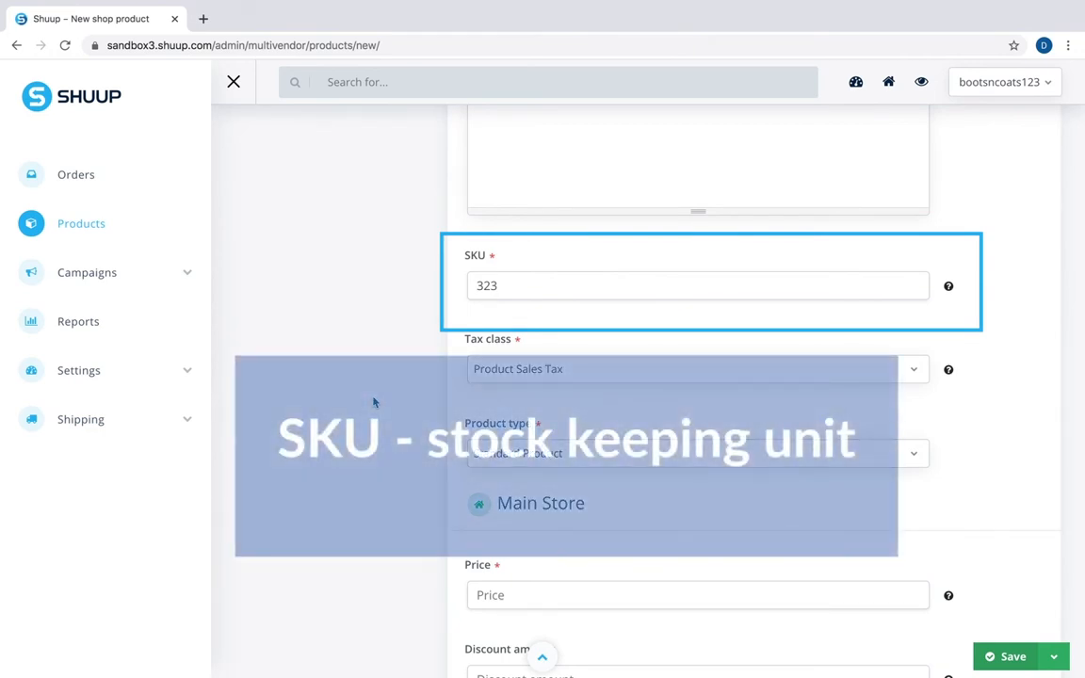
type("organic_cotton_tshirt_14")
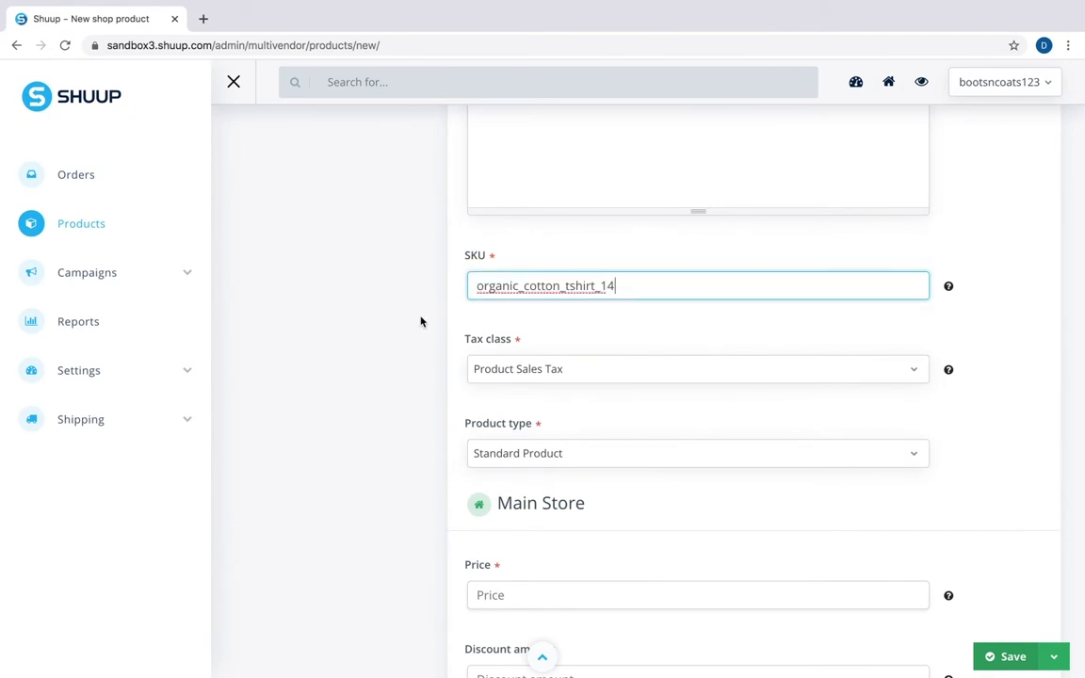
Step: Set the price to 25 and the primary category to T-shirts / Shirts
scroll("down", 3)
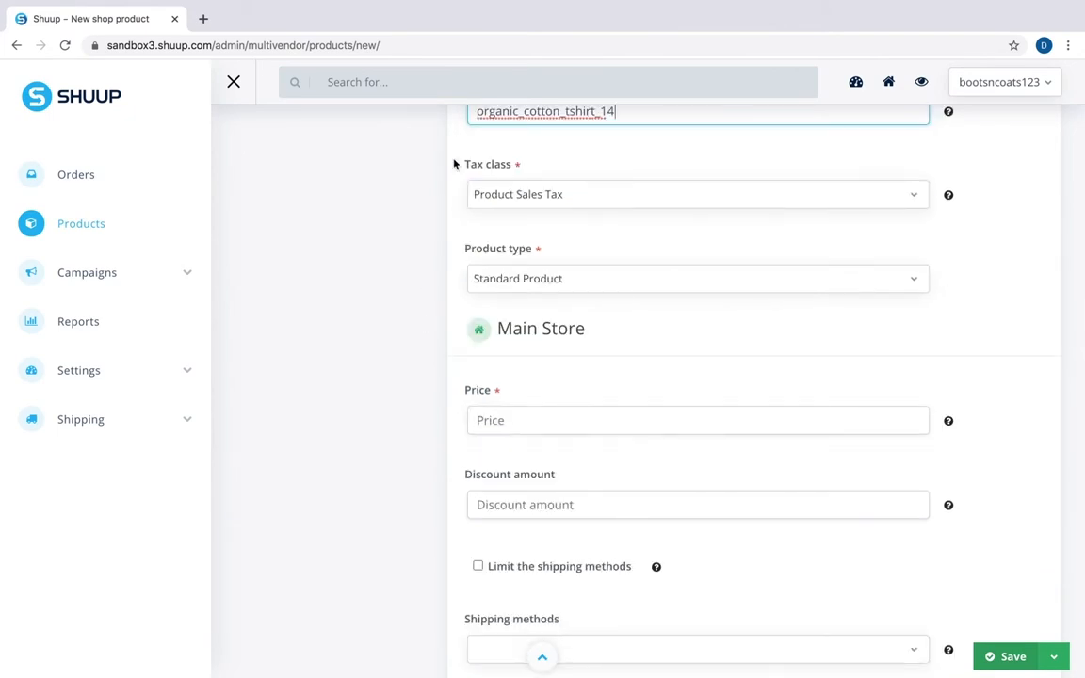
scroll("down", 3)
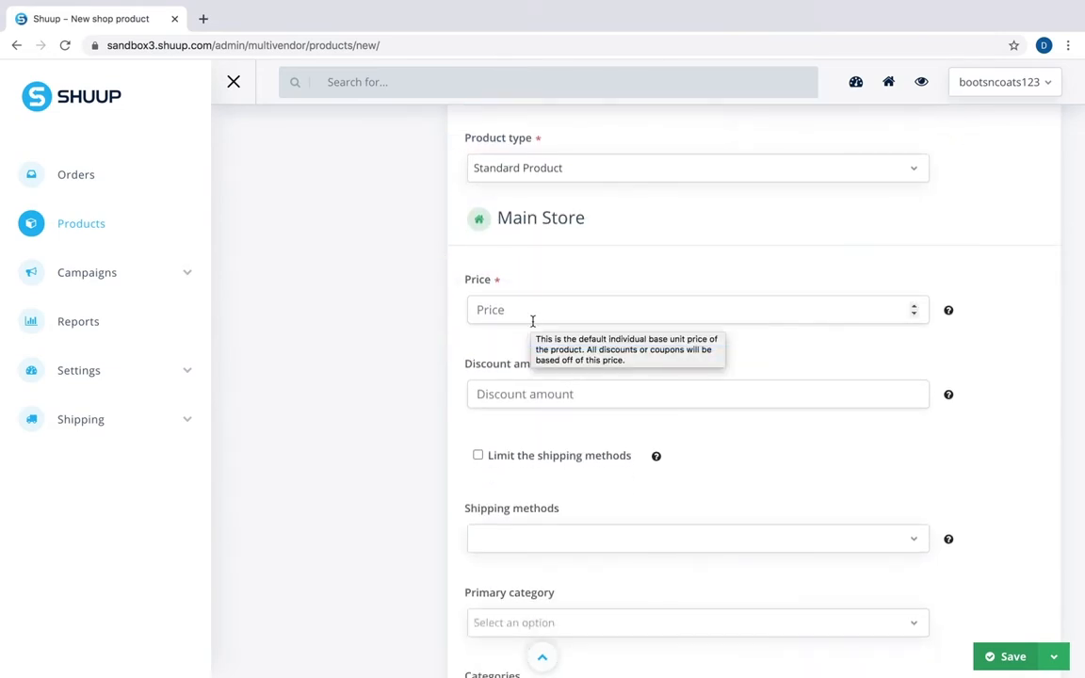
type("25")
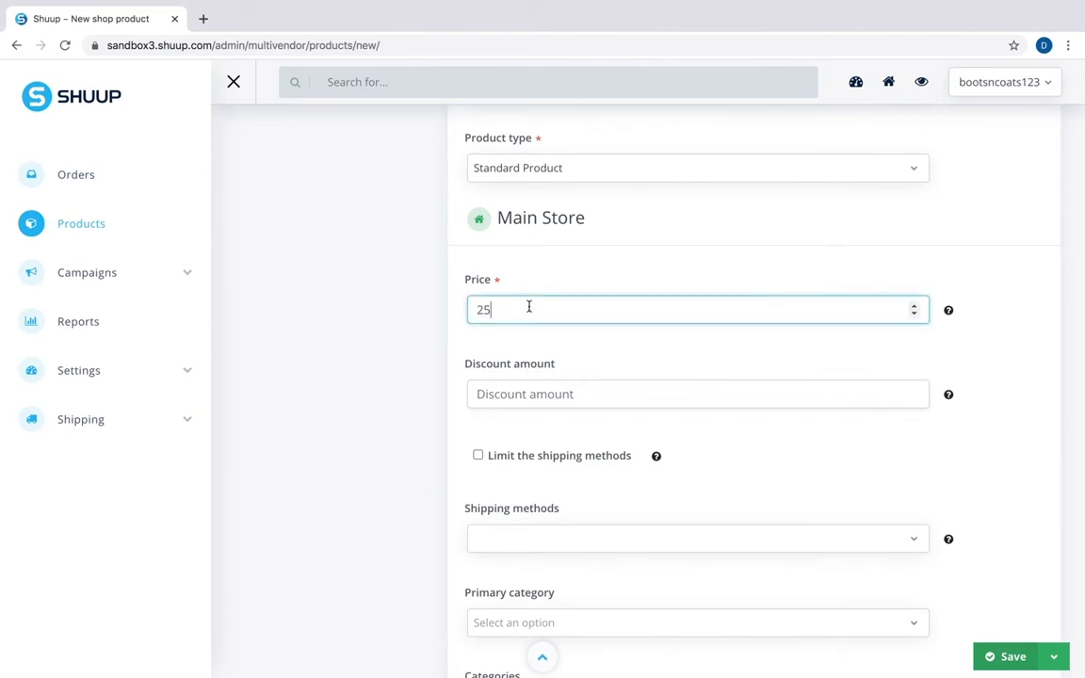
scroll("down", 3)
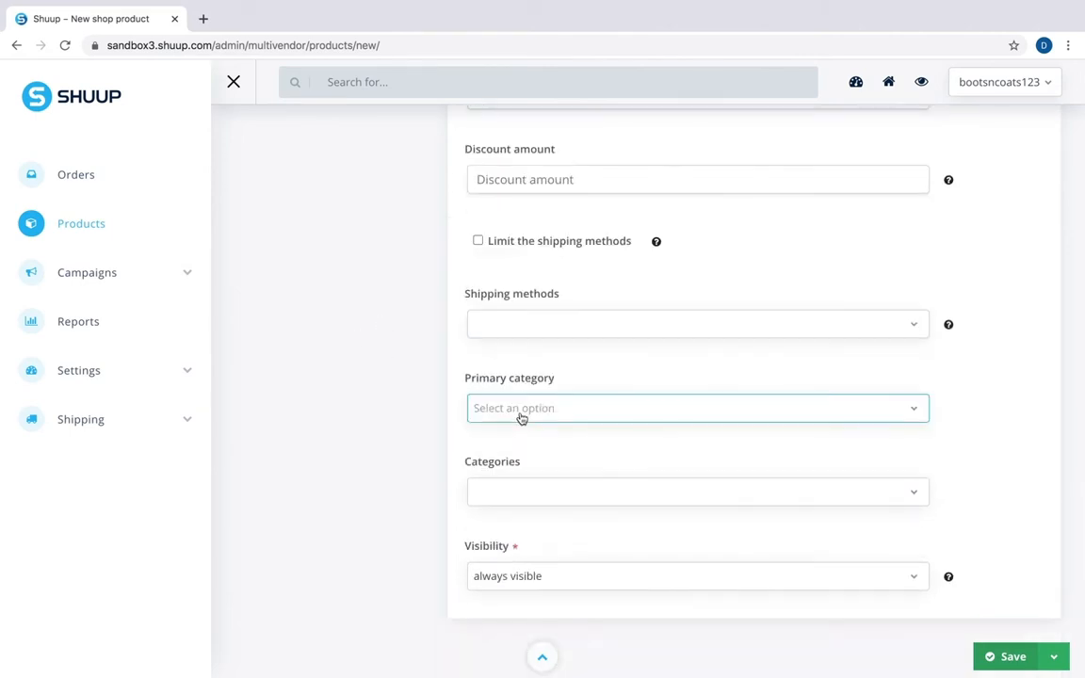
left_click(696, 407)
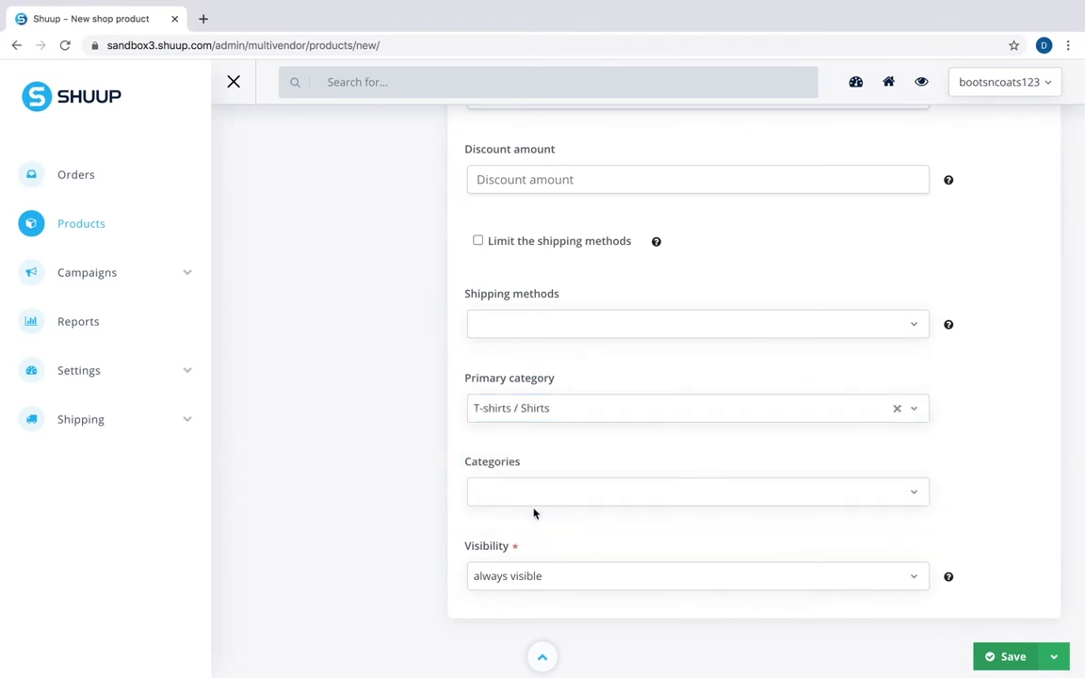
left_click(697, 489)
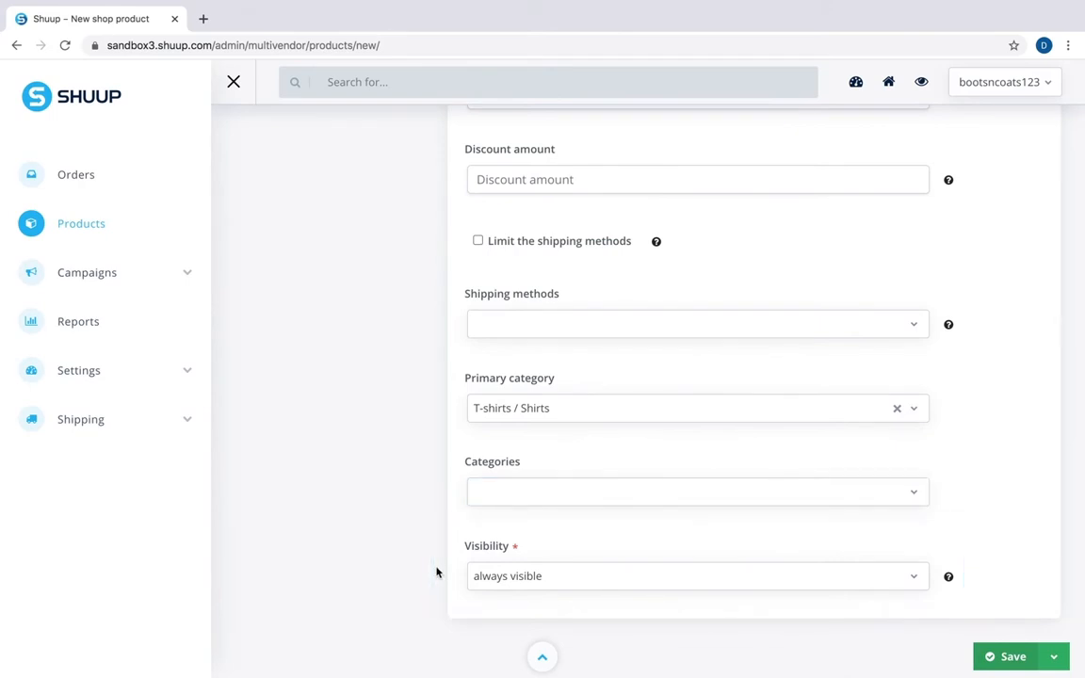
left_click(697, 576)
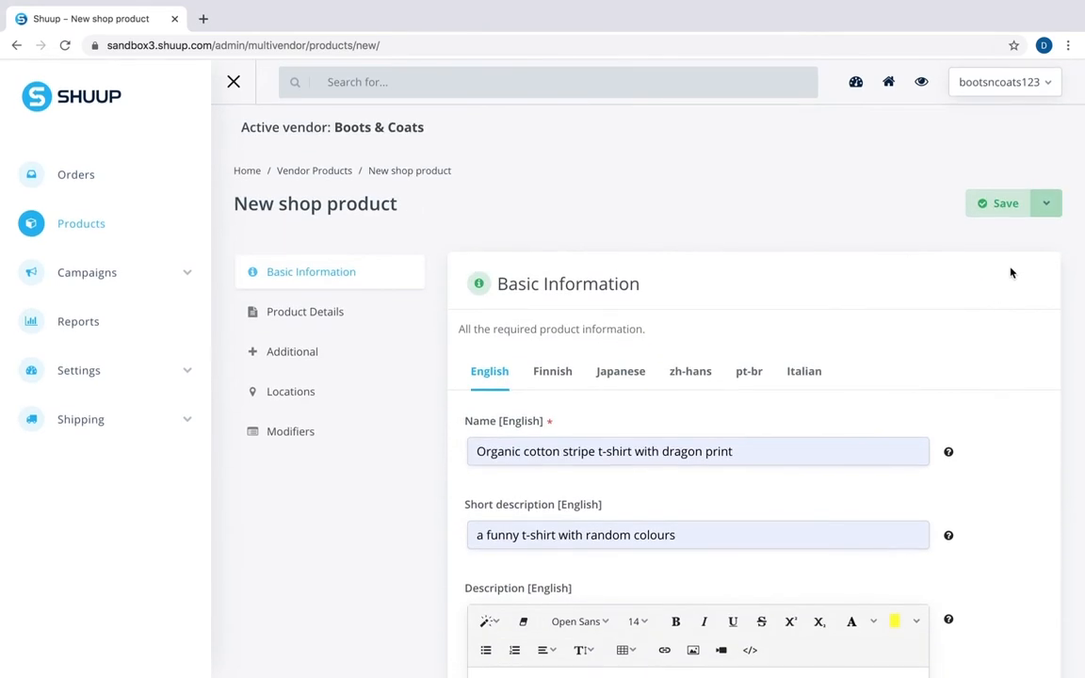
Step: Save the product and review its Product Details with 300 mm depth and Pieces as sales unit
left_click(997, 203)
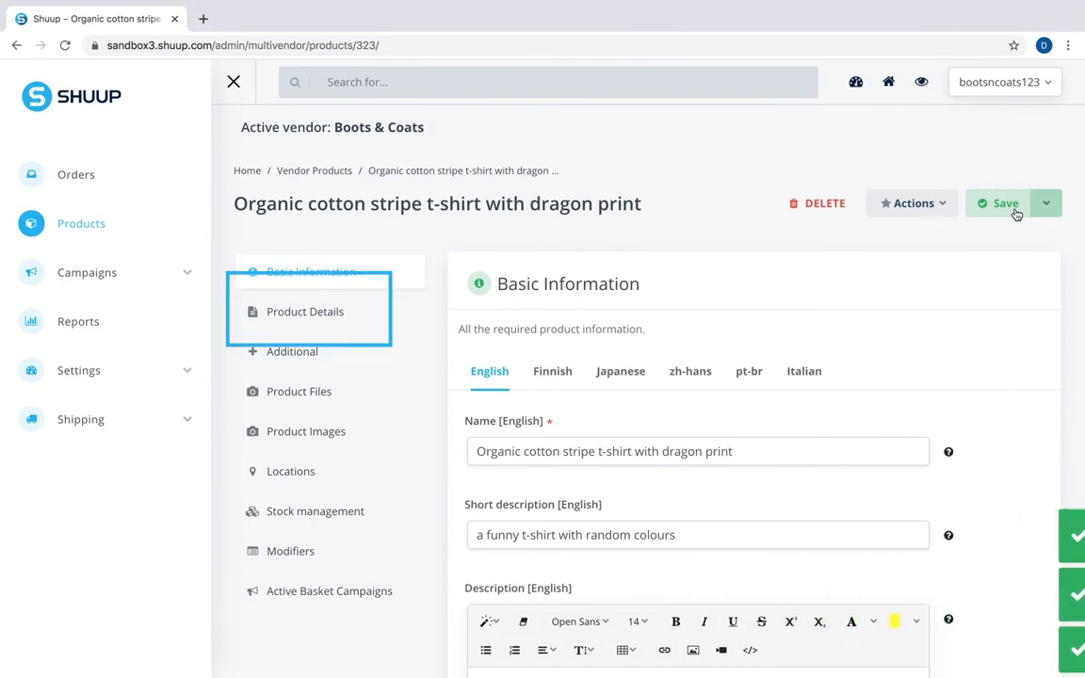
left_click(305, 313)
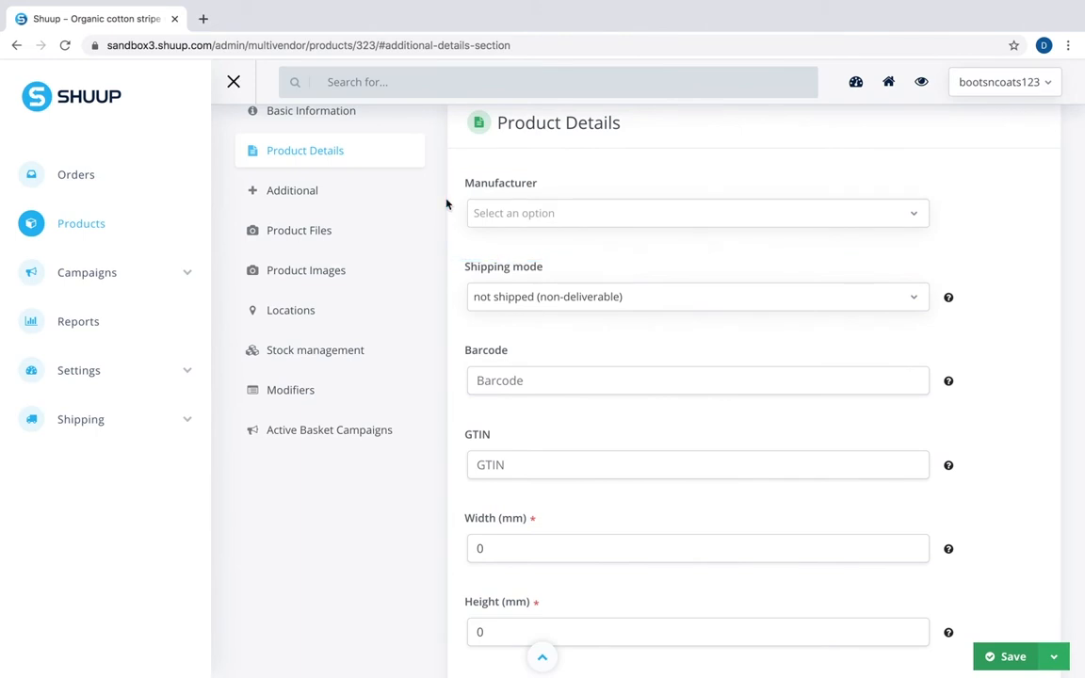
scroll("down", 3)
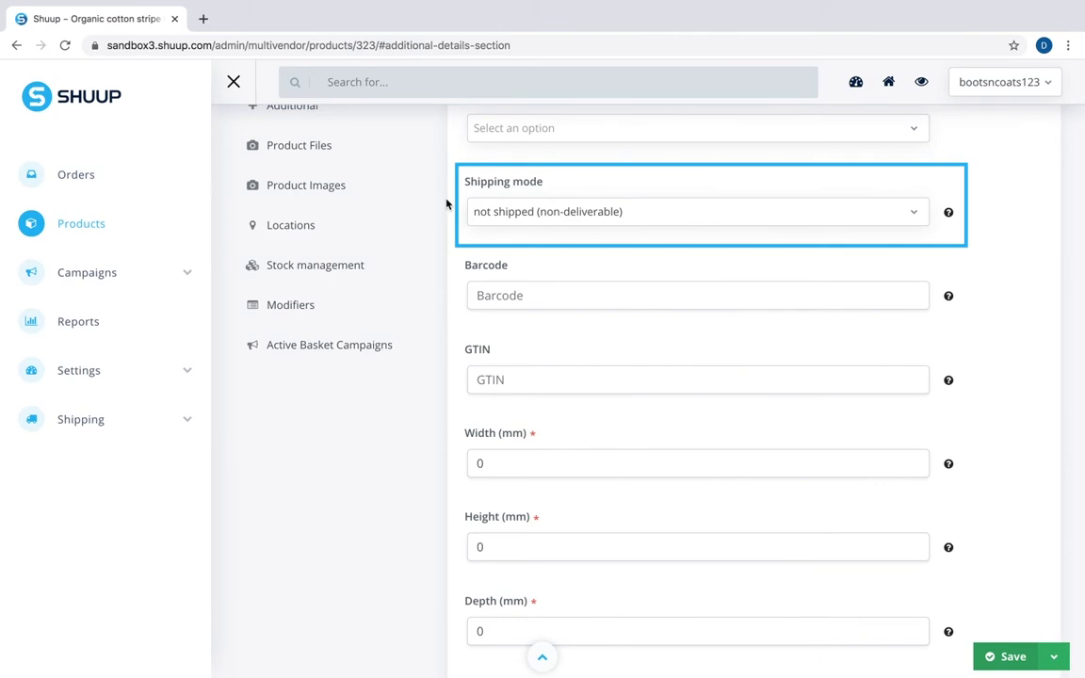
scroll("down", 3)
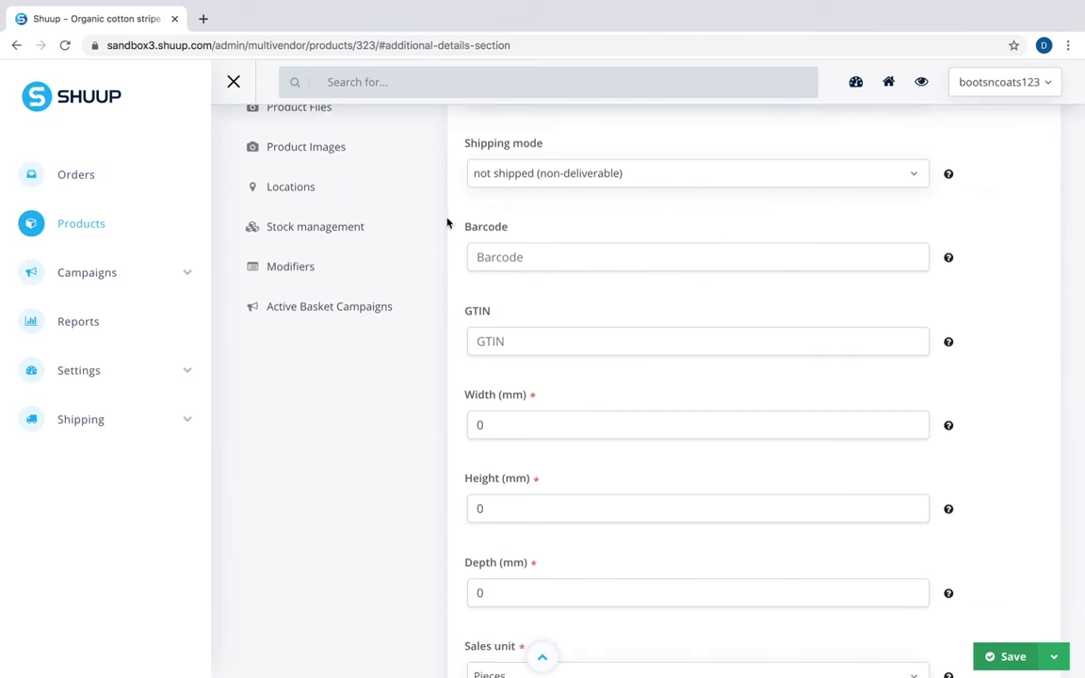
scroll("down", 3)
type("300")
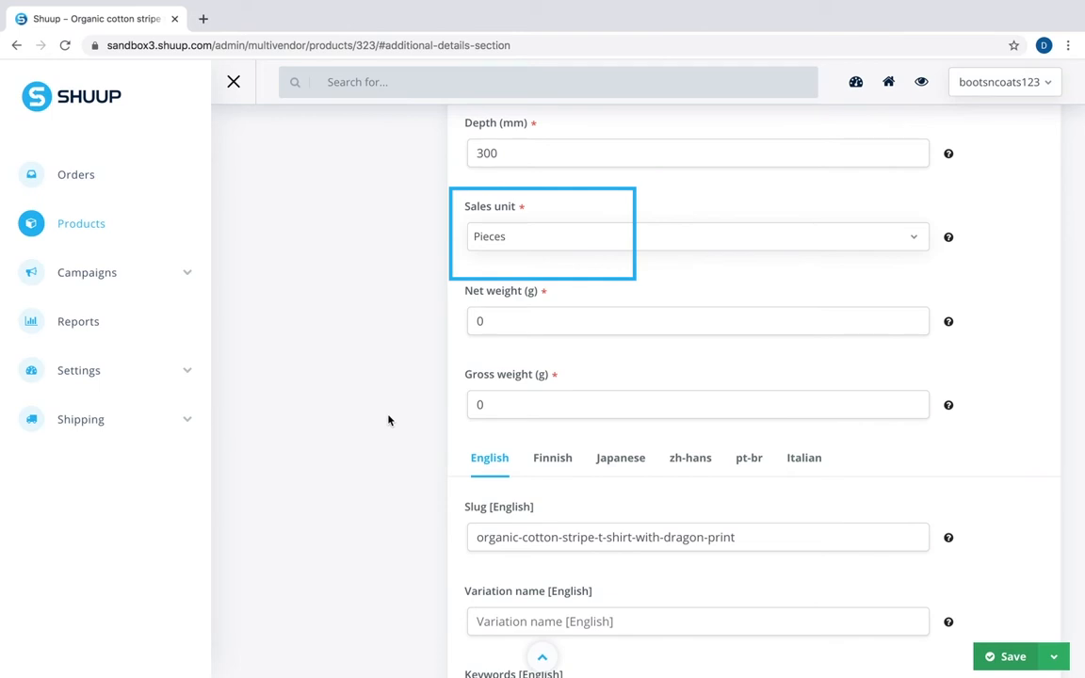
Step: Enter net weight 150 g and gross weight 200 g in the product details
left_click(388, 420)
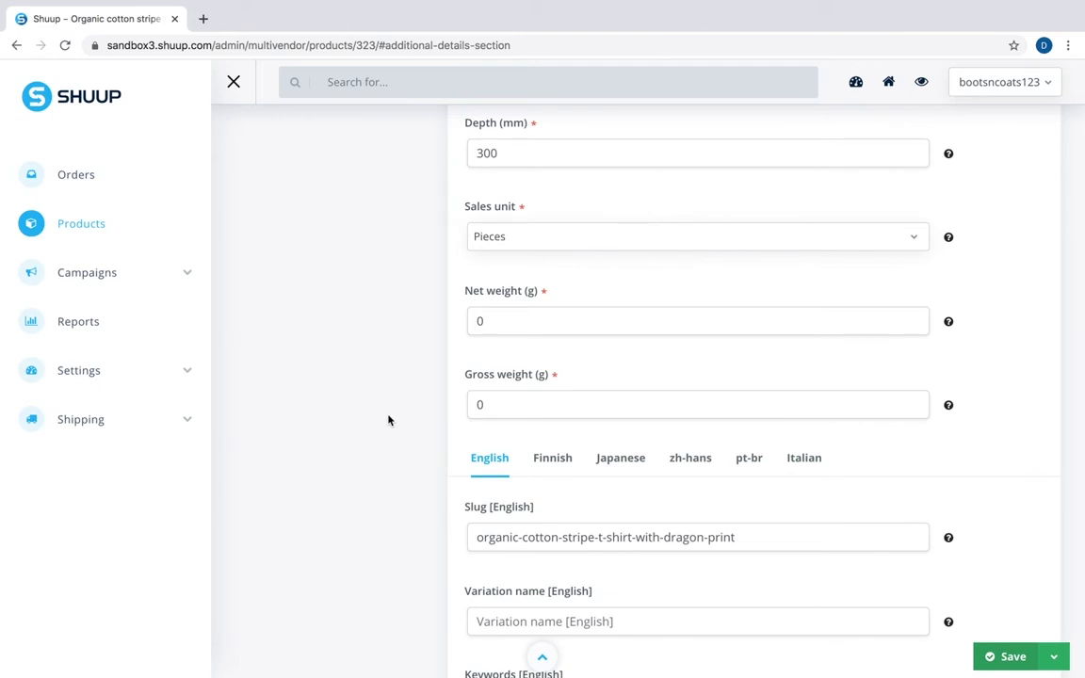
scroll("down", 3)
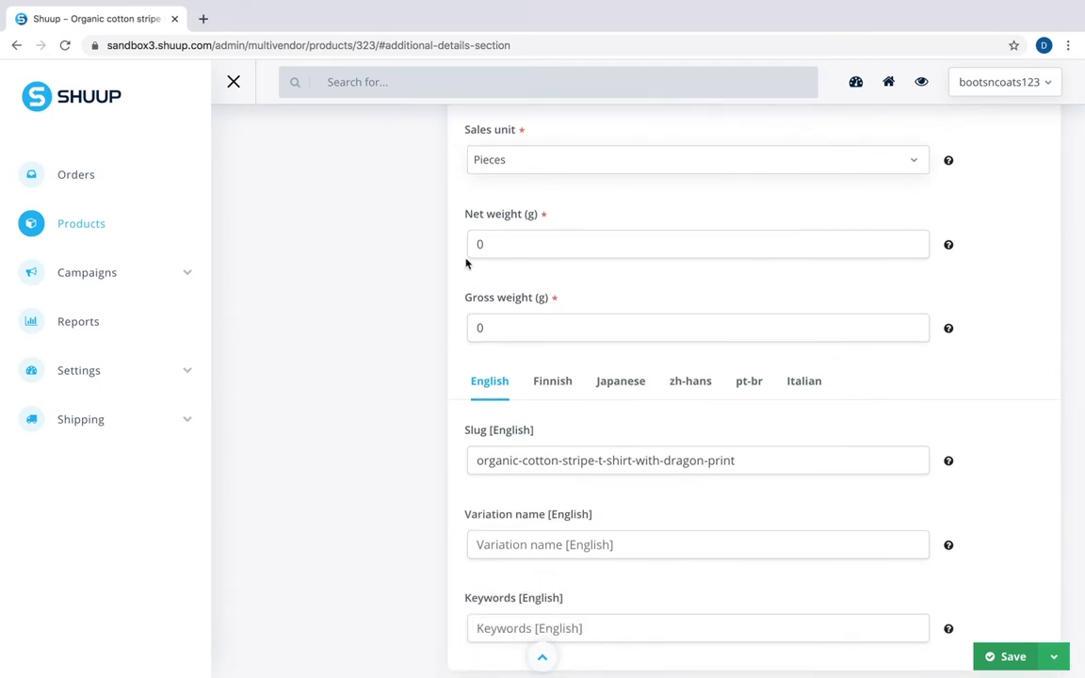
type("15")
type("200")
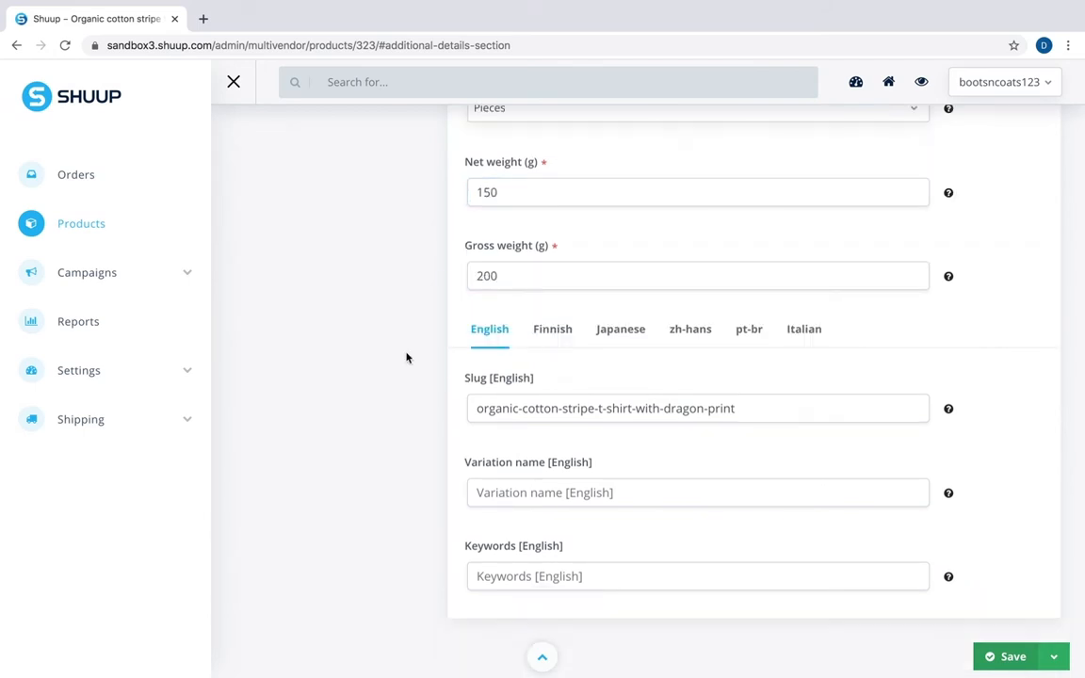
left_click(697, 407)
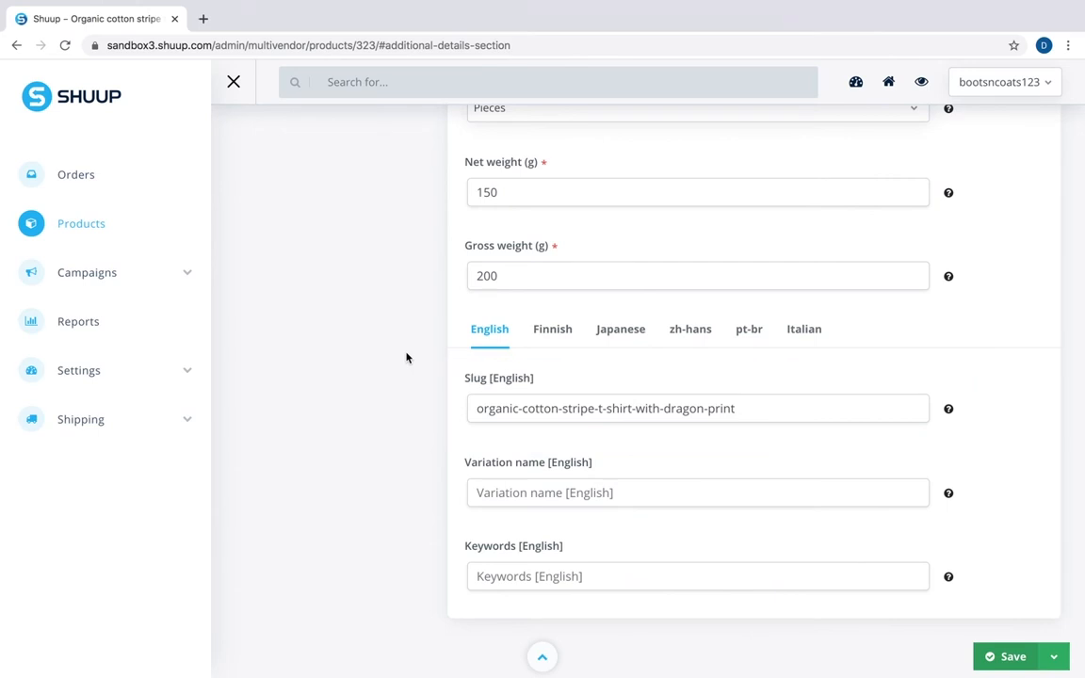
mouse_move(396, 474)
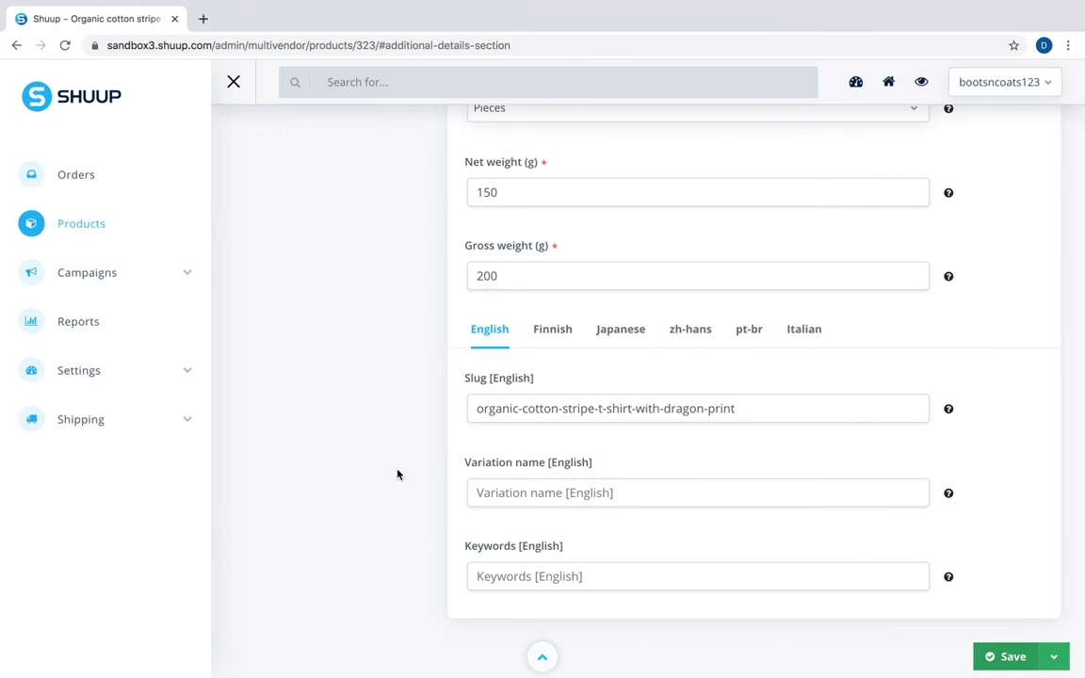
left_click(697, 494)
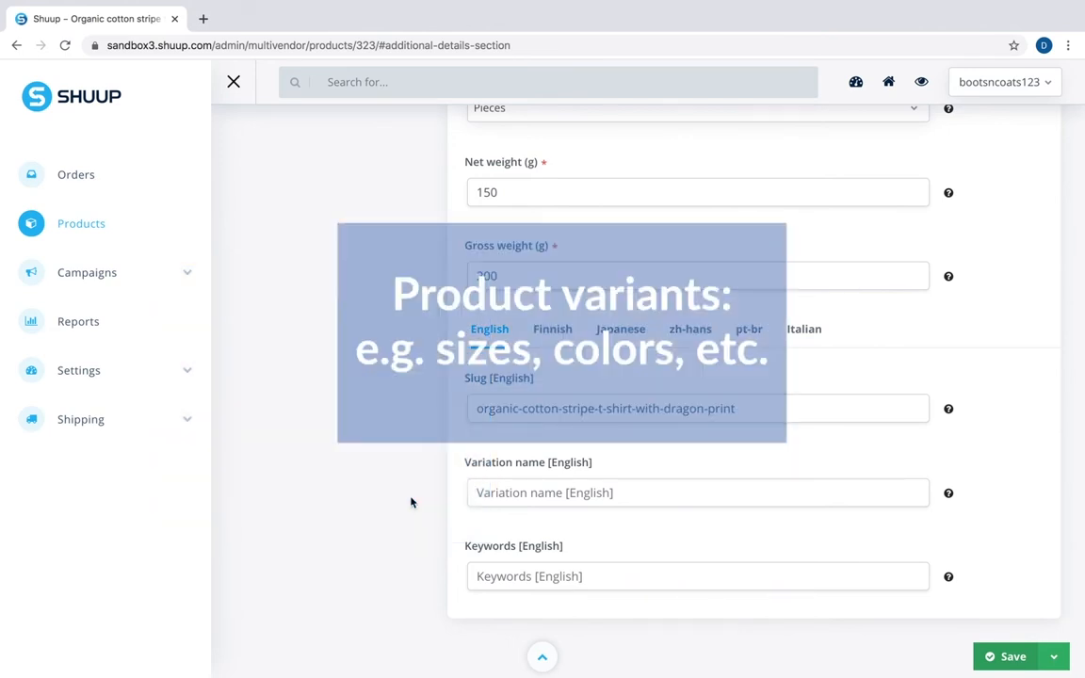
left_click(697, 576)
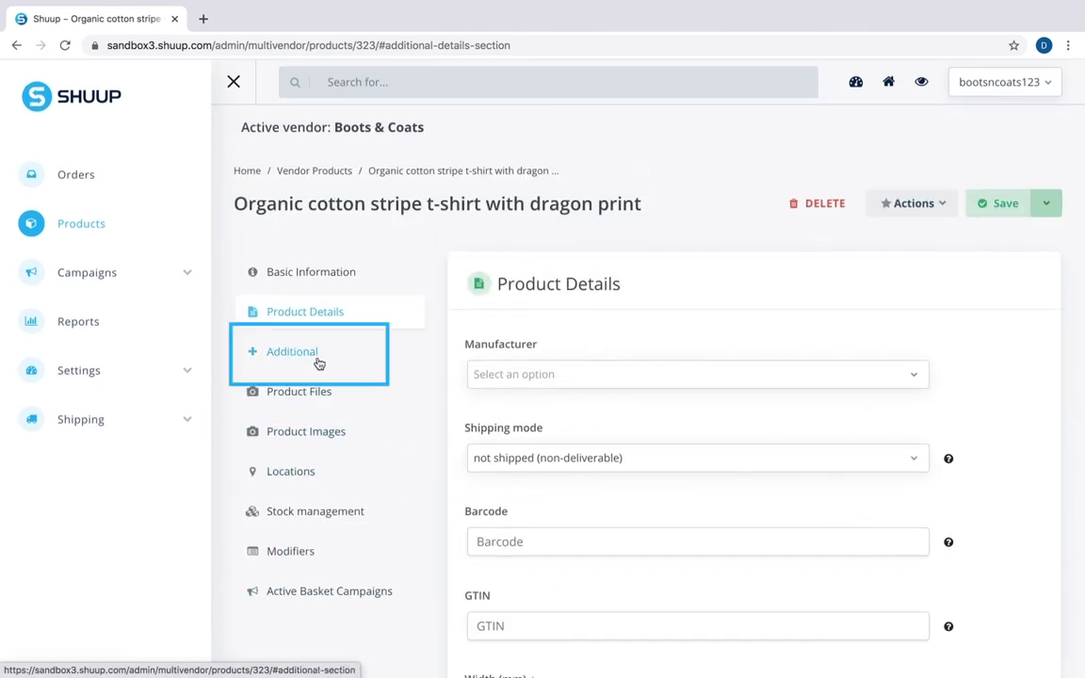
Step: In Additional settings, try status text 'available in 1 month' and leave the product purchasable
left_click(292, 352)
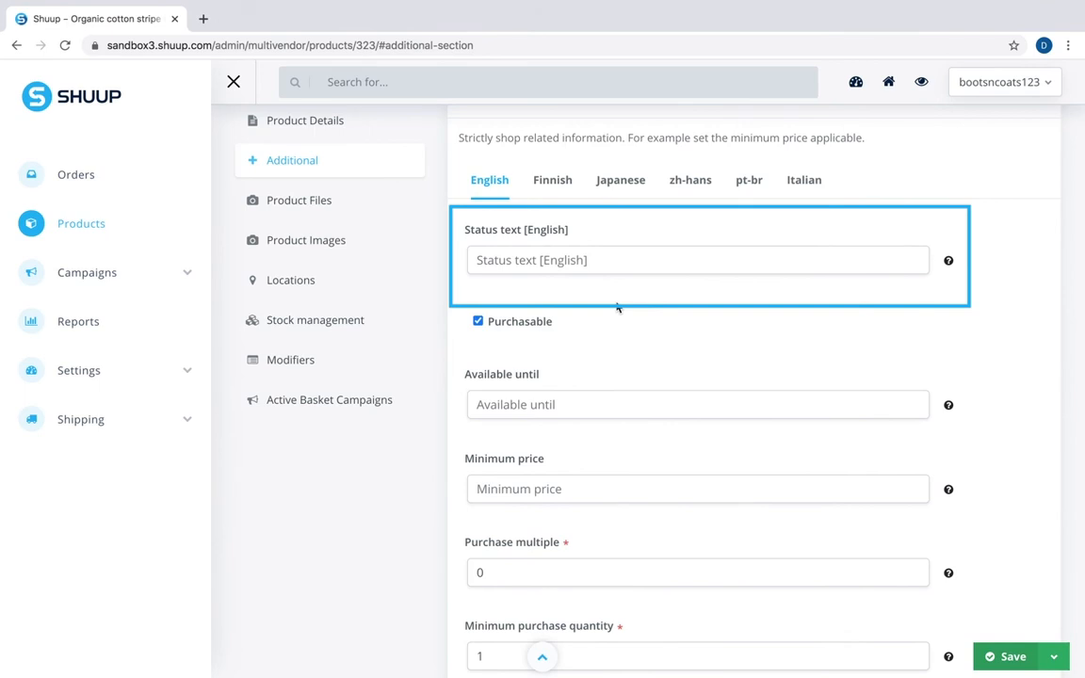
left_click(618, 307)
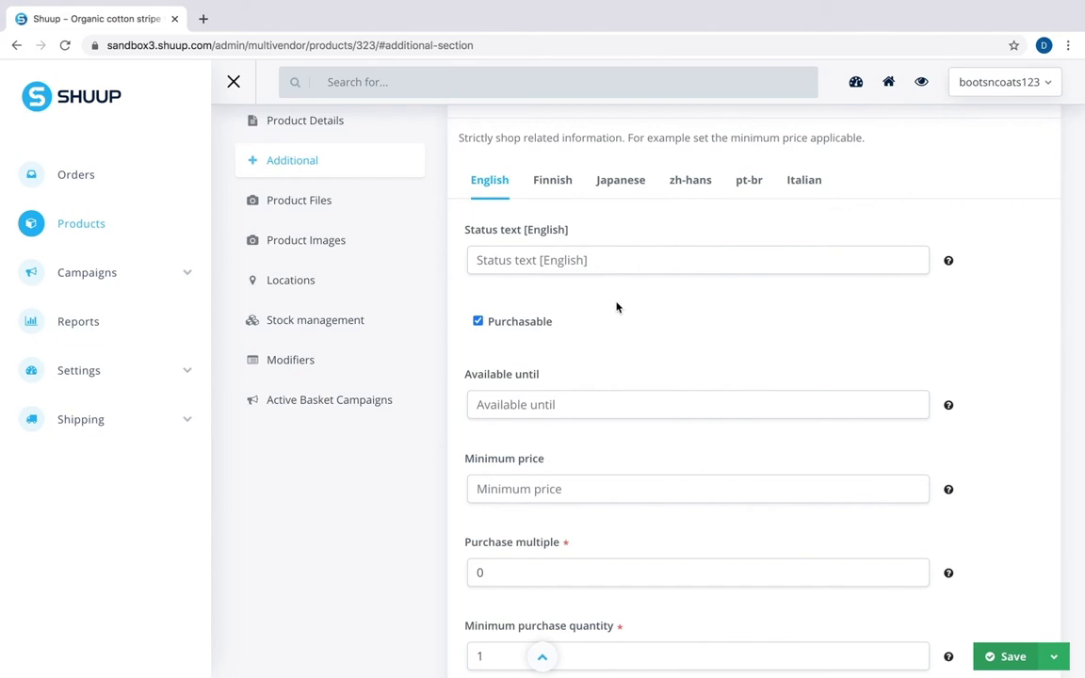
mouse_move(607, 278)
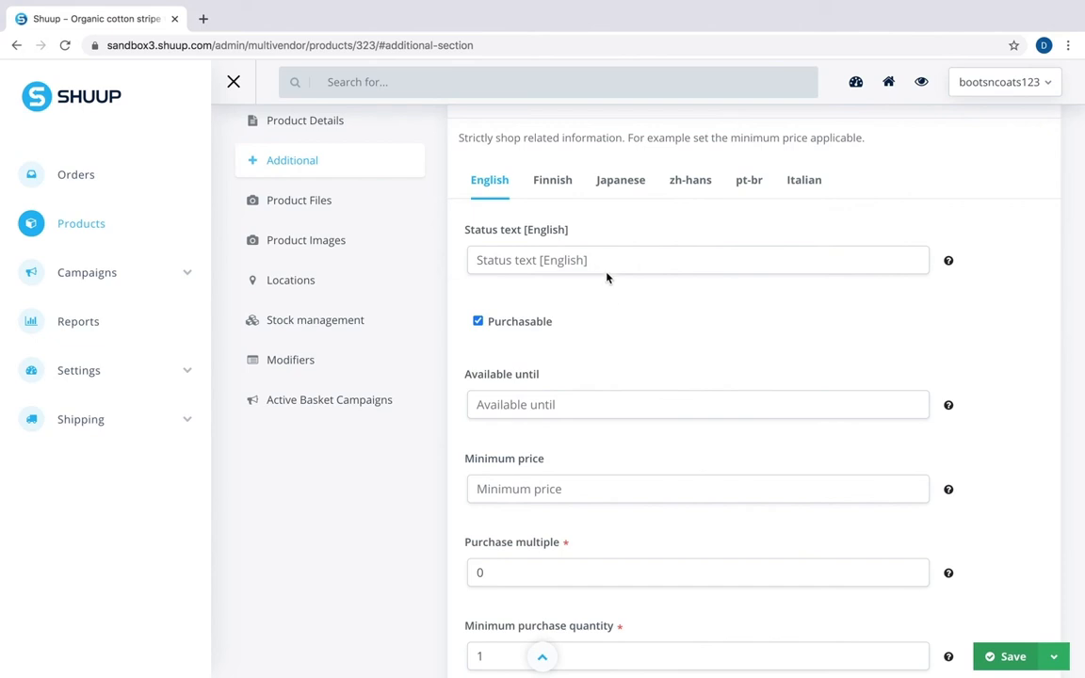
type("available in 1 month")
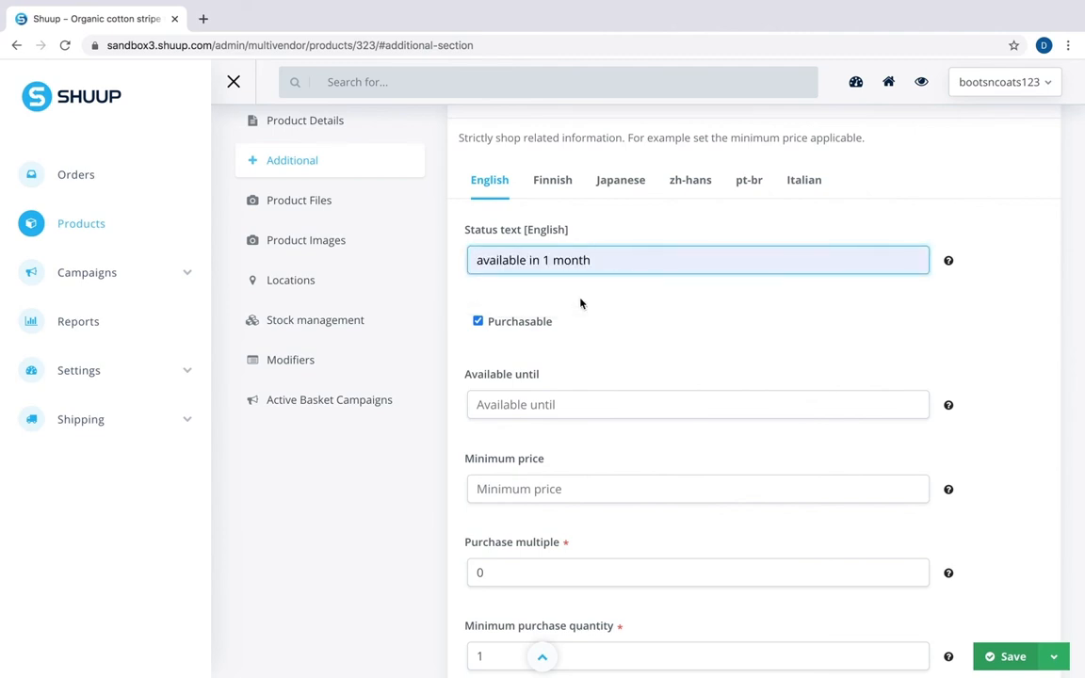
left_click(479, 320)
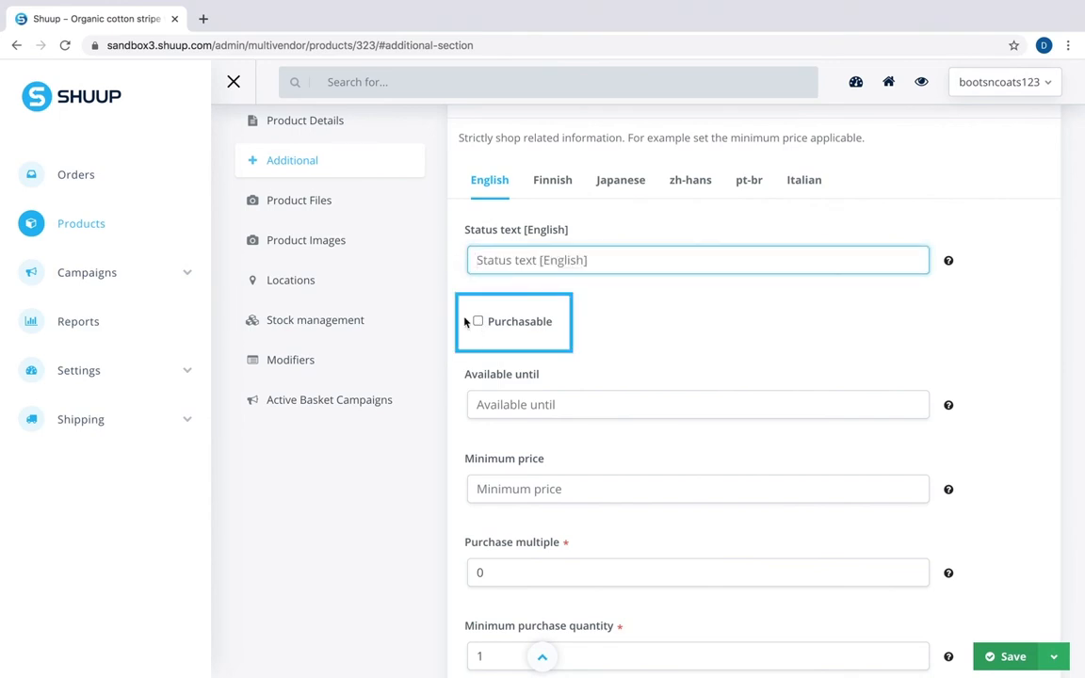
left_click(479, 320)
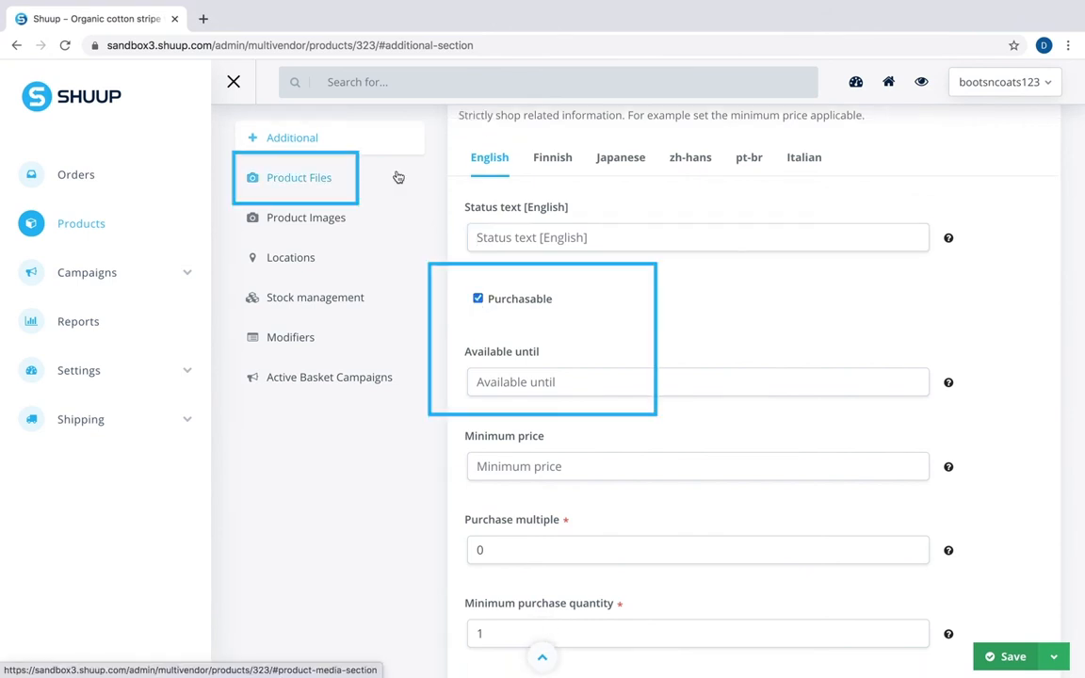
Step: Close the product editor to the vendor products list showing the new t-shirt
left_click(305, 218)
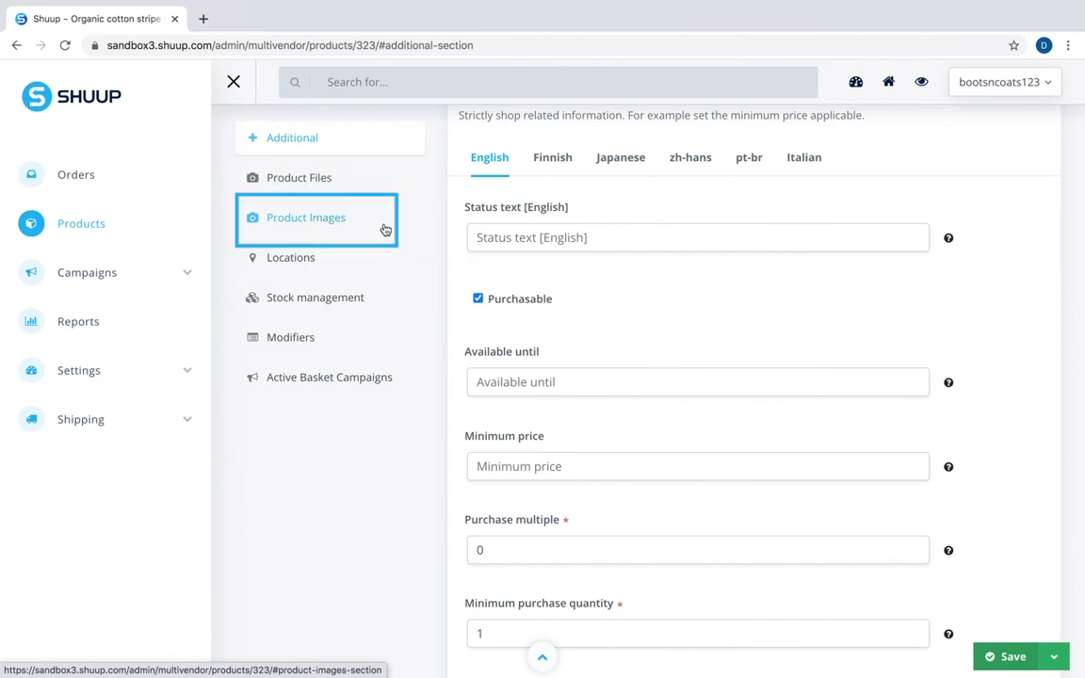
scroll("down", 3)
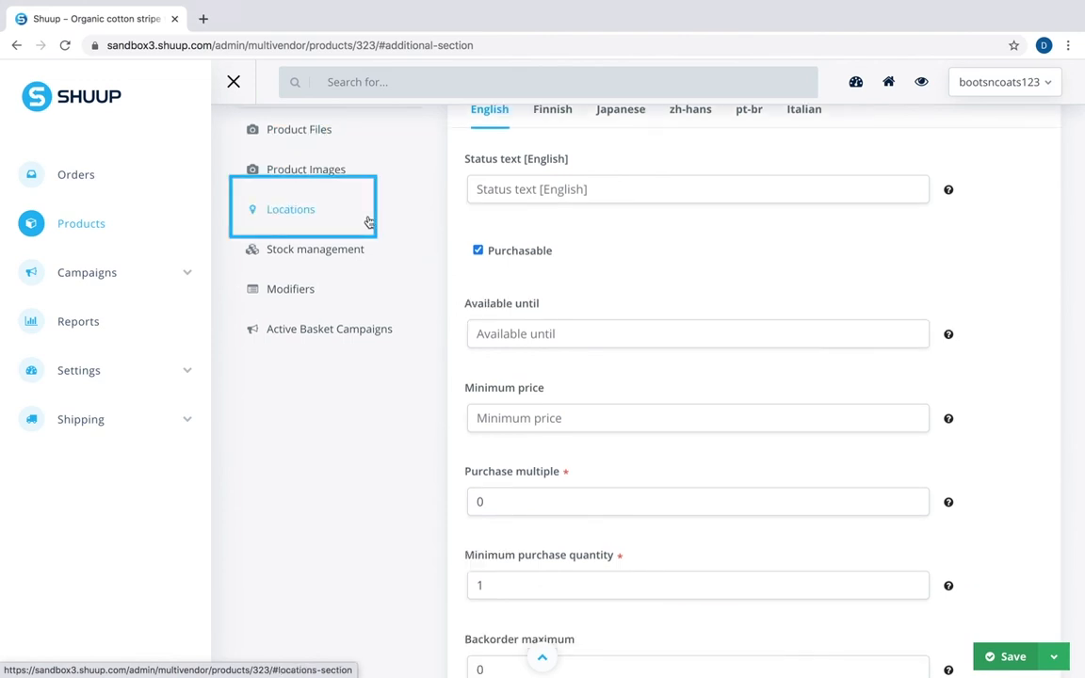
mouse_move(369, 249)
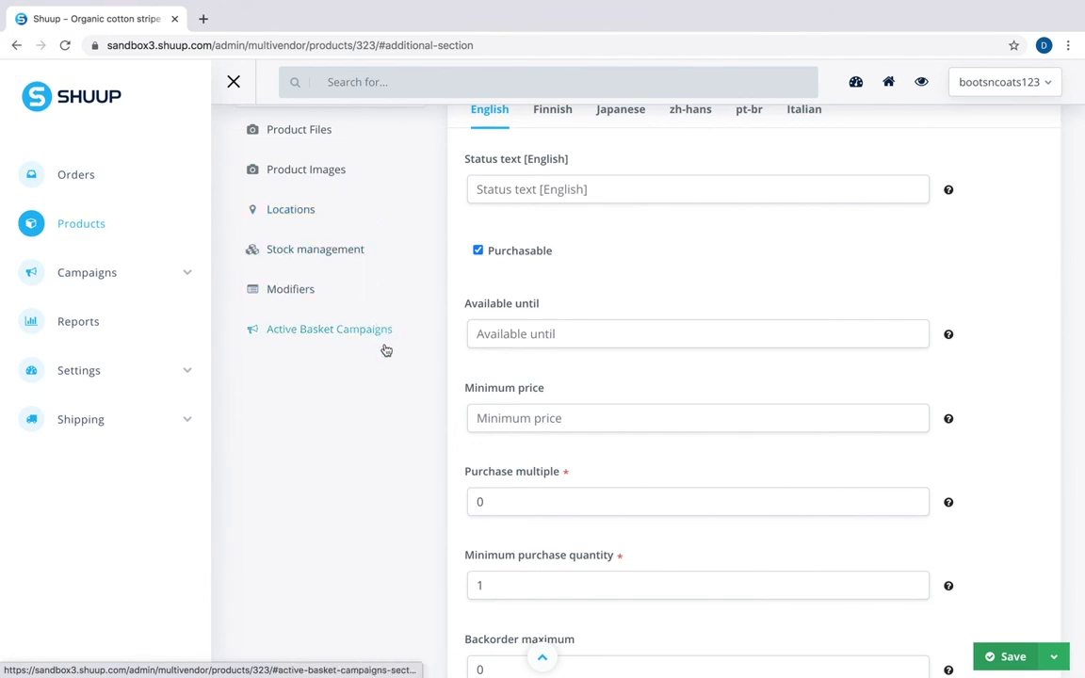
mouse_move(388, 412)
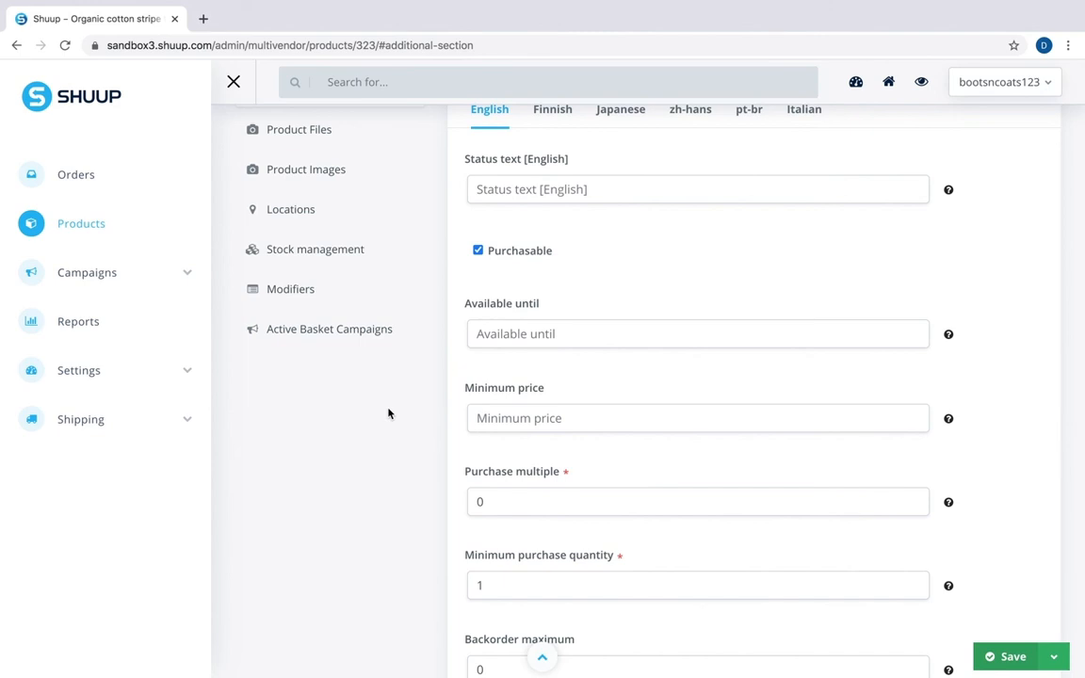
left_click(233, 81)
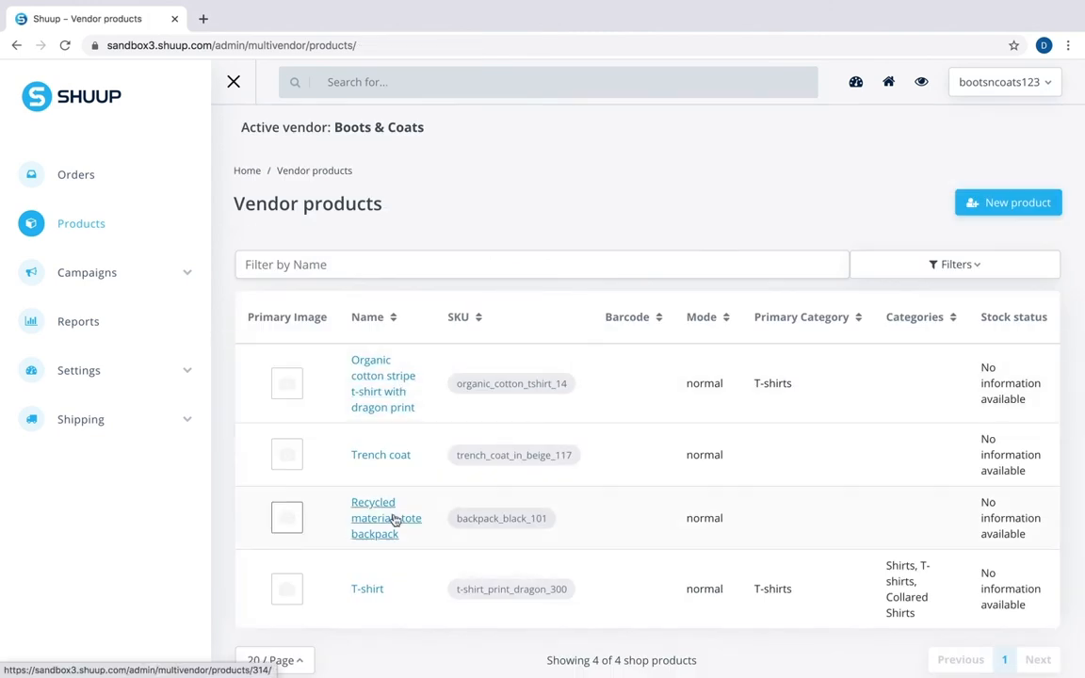